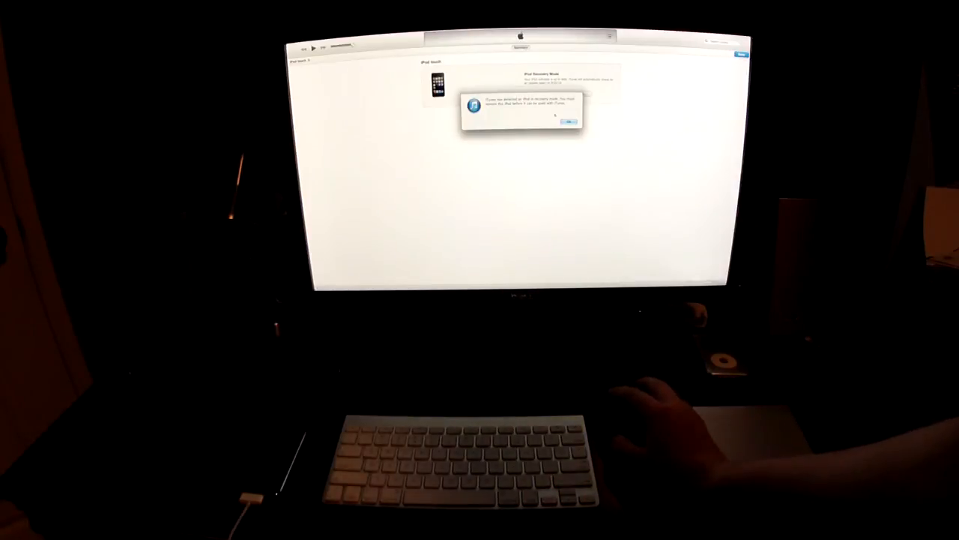
# Step: Acknowledge the iPod touch recovery-mode alert and confirm restoring it to factory settings
pyautogui.click(568, 121)
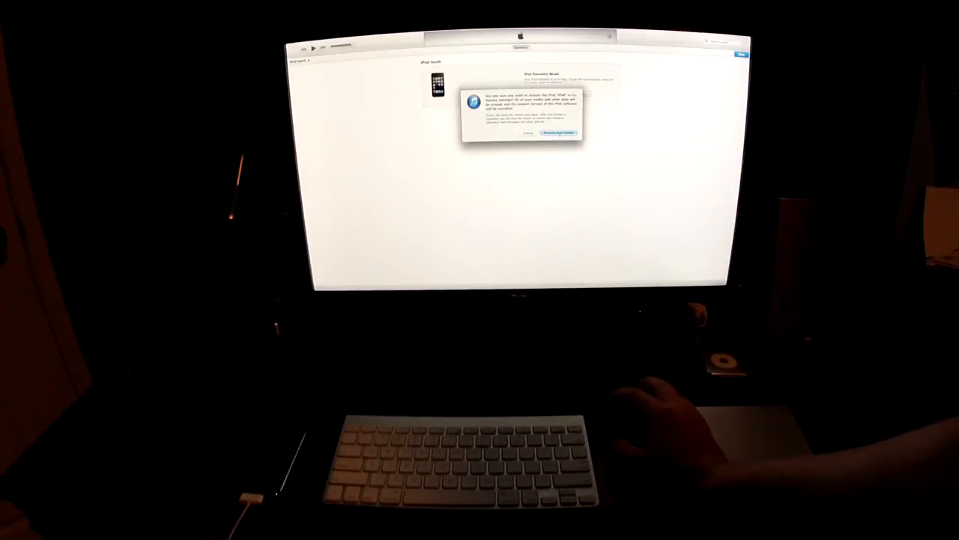
pyautogui.click(556, 132)
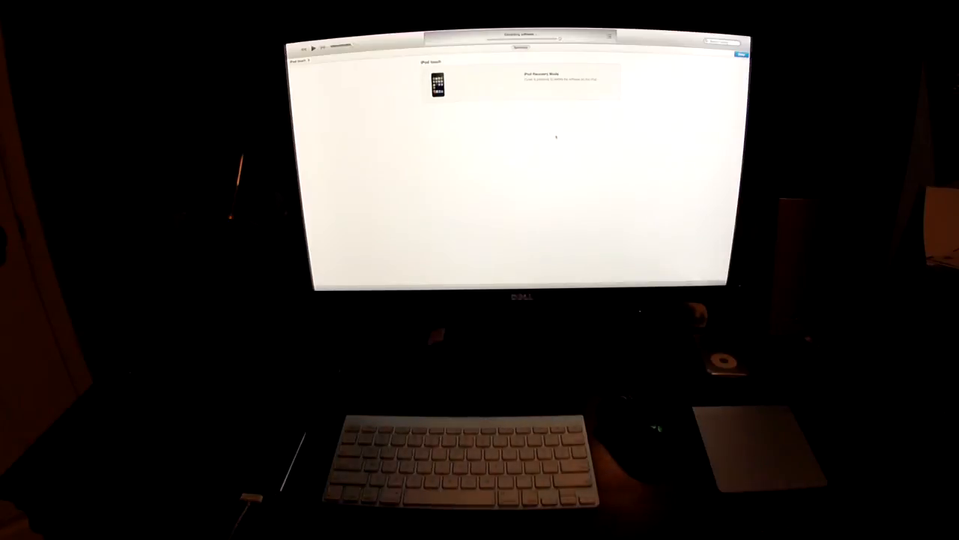